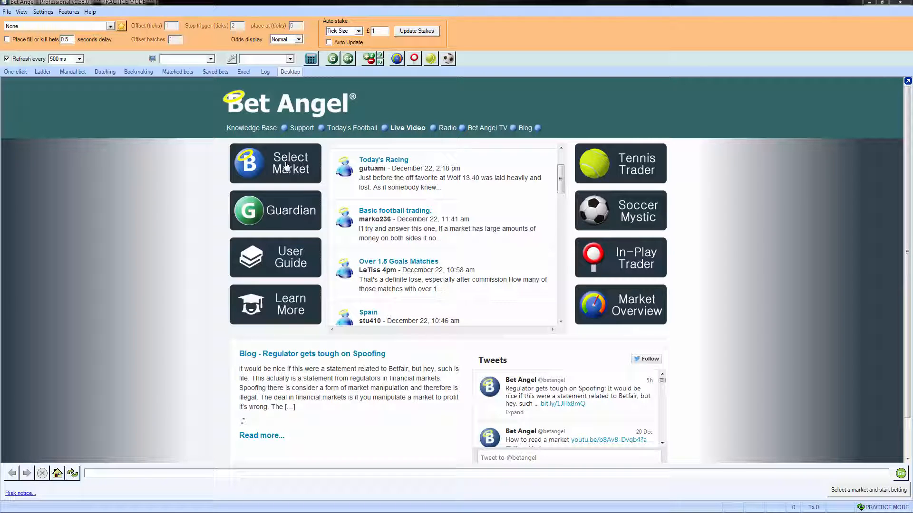
{"action": "mouse_move", "coordinate": [284, 210]}
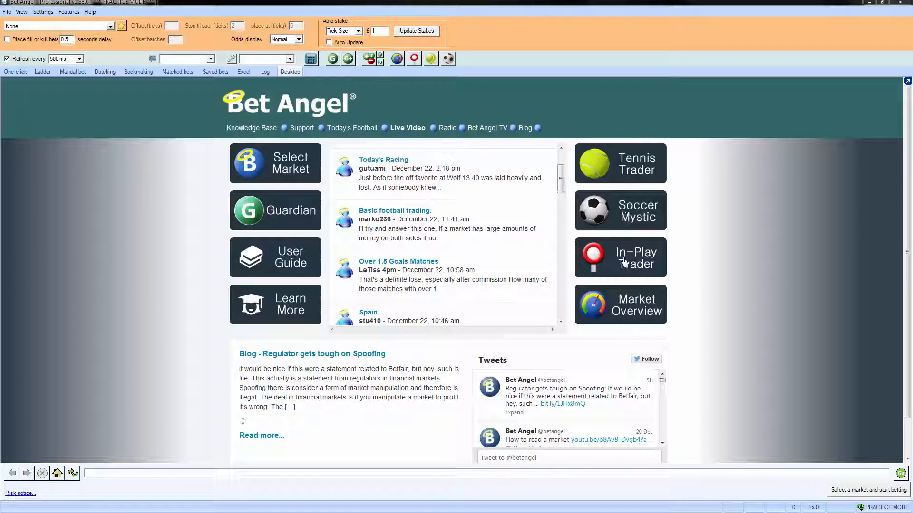
{"action": "mouse_move", "coordinate": [302, 149]}
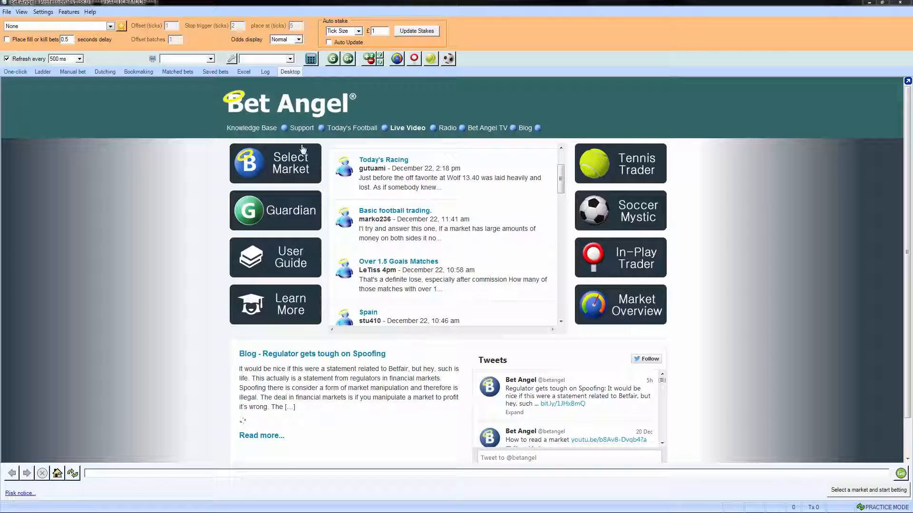
{"action": "mouse_move", "coordinate": [623, 259]}
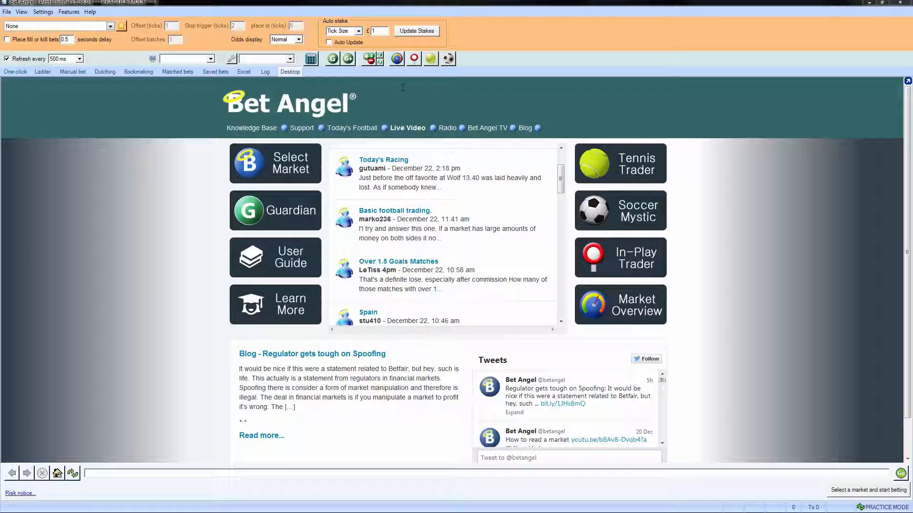
{"action": "mouse_move", "coordinate": [522, 193]}
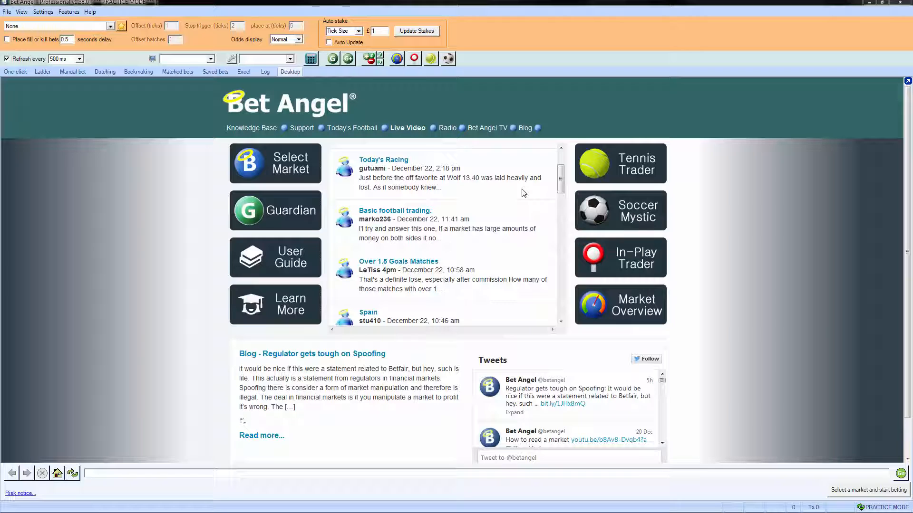